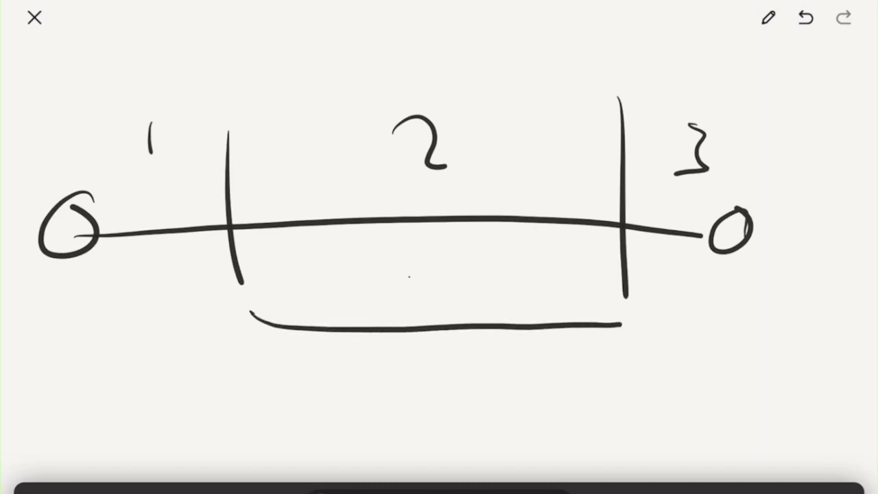
Step: Draw the top edge joining the two act dividers to box in act two, then undo a stroke
left_click_drag(236, 83, 620, 55)
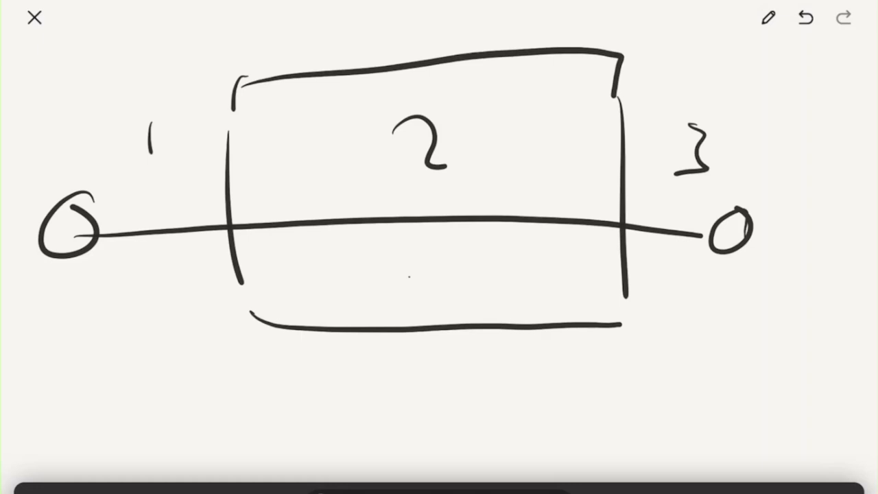
left_click(804, 19)
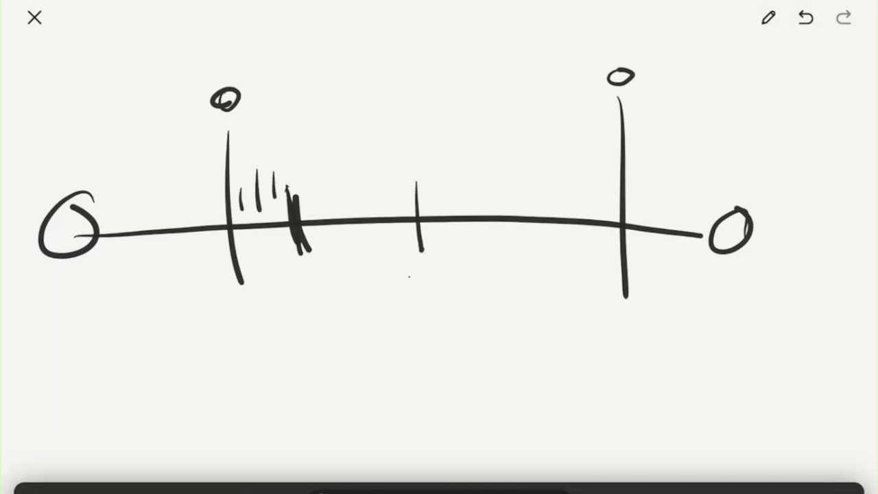
Step: Add hatch marks early in act two, an arc over act two, and dots below its end circle
left_click_drag(293, 186, 302, 154)
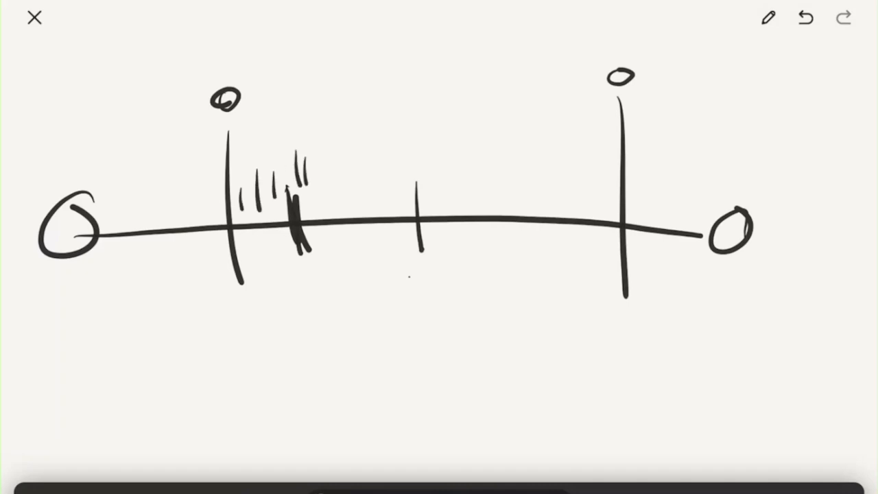
left_click_drag(247, 157, 590, 206)
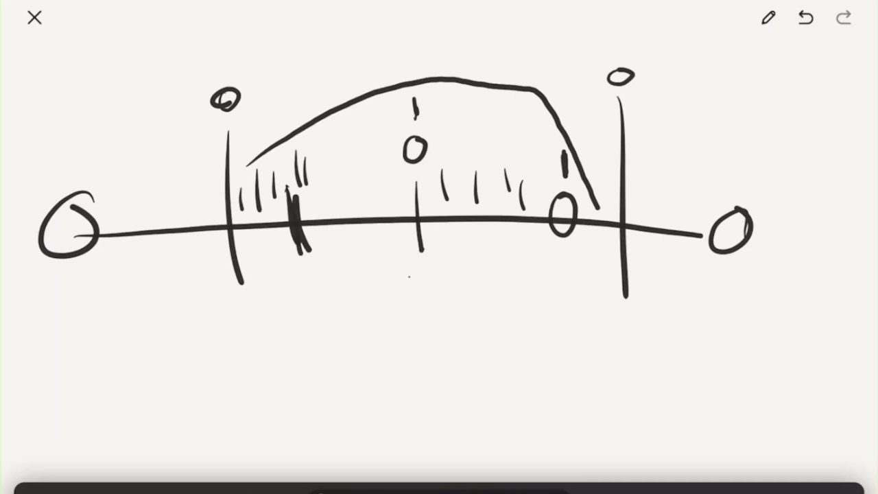
left_click_drag(562, 254, 555, 288)
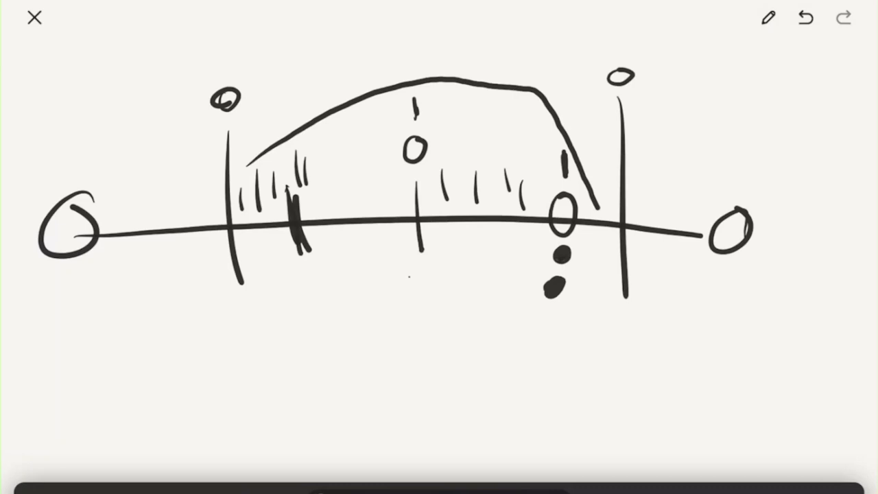
Step: Scribble a jagged crest on the arc, a dot below, looped ovals along the line and an underarc
left_click_drag(391, 93, 521, 103)
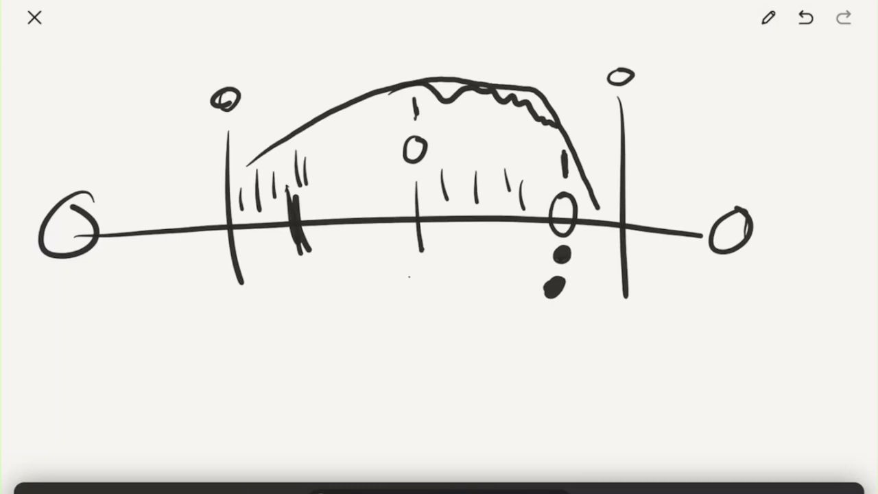
left_click(549, 316)
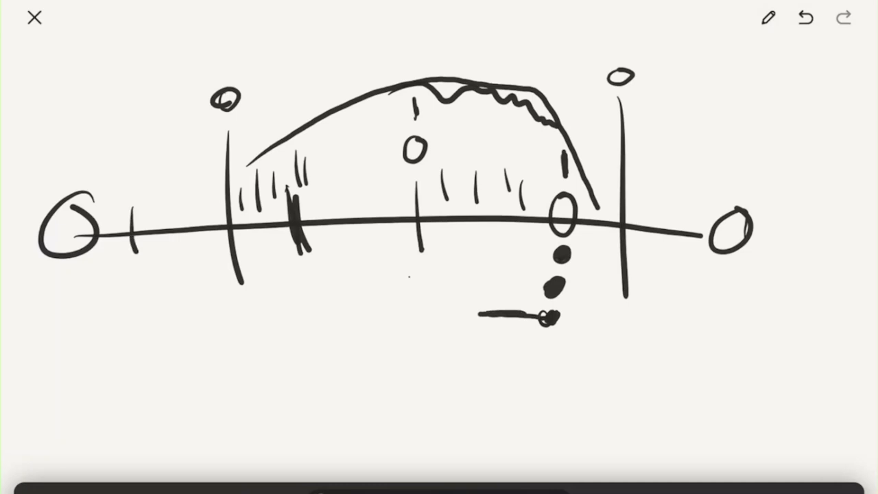
left_click_drag(120, 226, 206, 226)
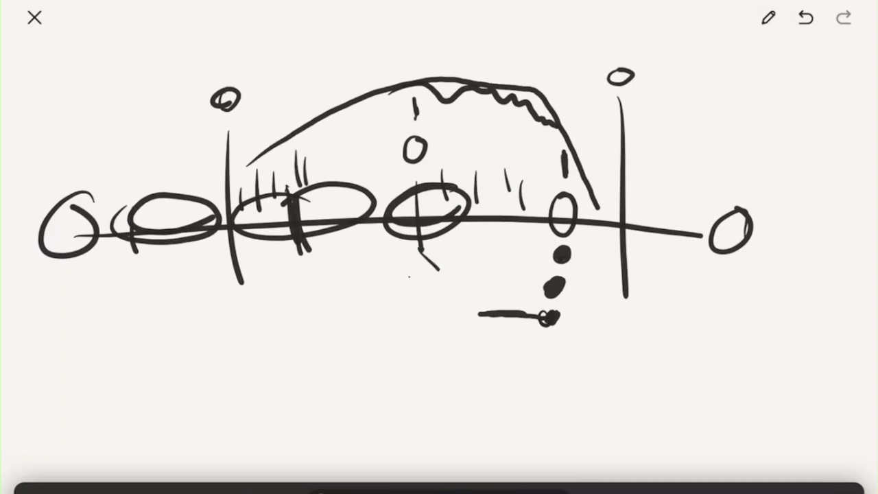
left_click_drag(425, 267, 549, 288)
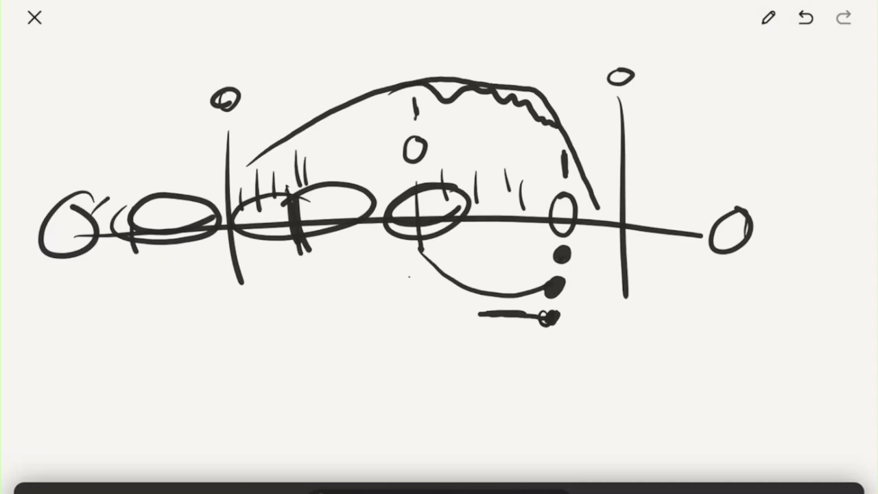
Step: Erase the looped circles strung along the timeline and the underarc beneath it
left_click_drag(103, 199, 439, 281)
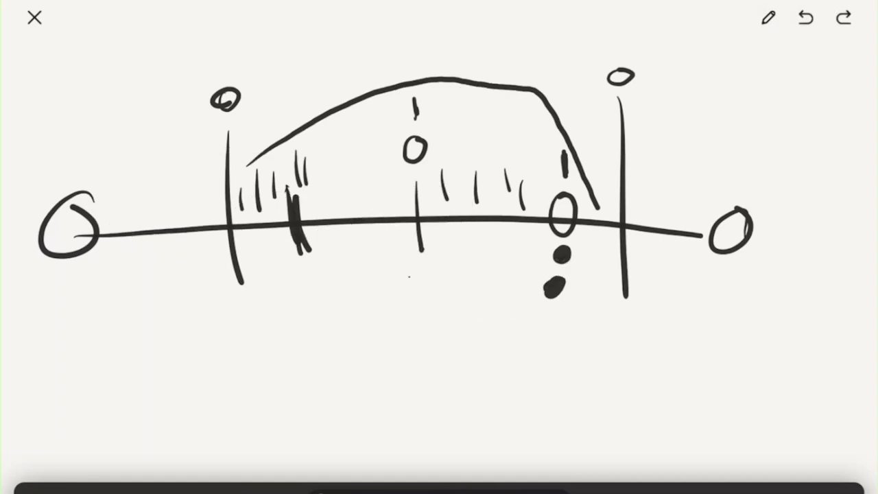
Step: Undo the hatched arc, sketch a long curve across the top, then undo it too
left_click(804, 20)
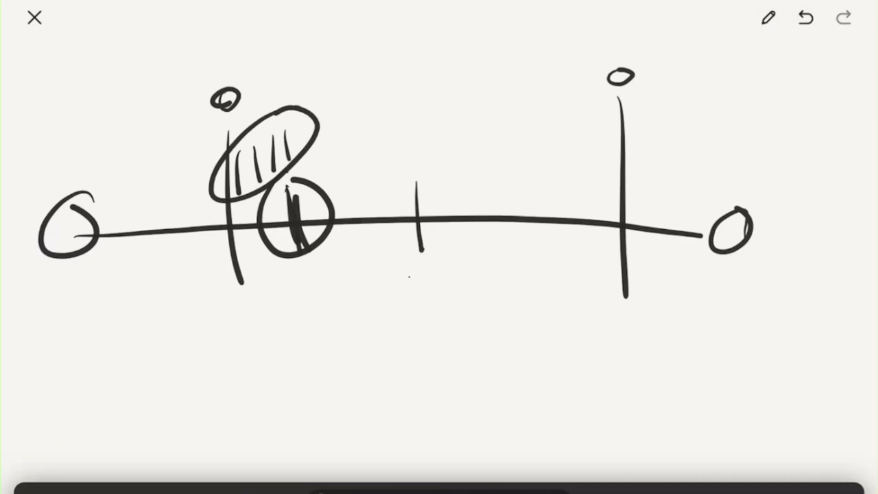
left_click_drag(113, 112, 538, 66)
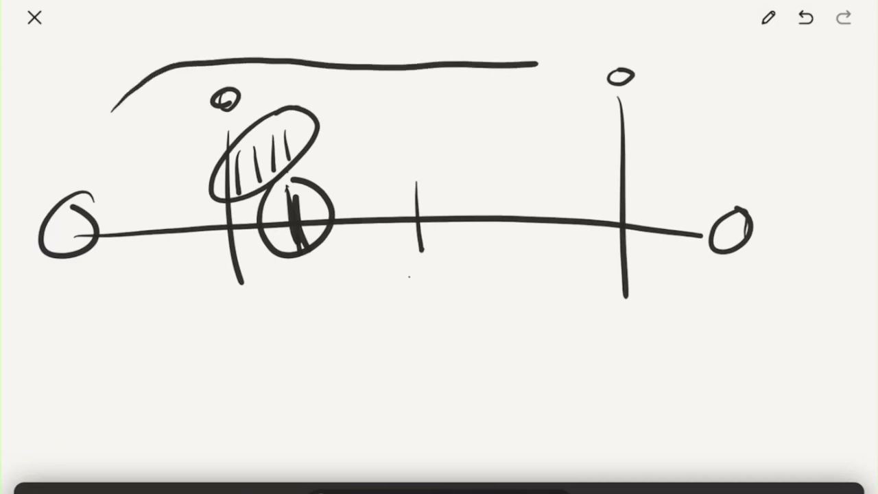
left_click(804, 20)
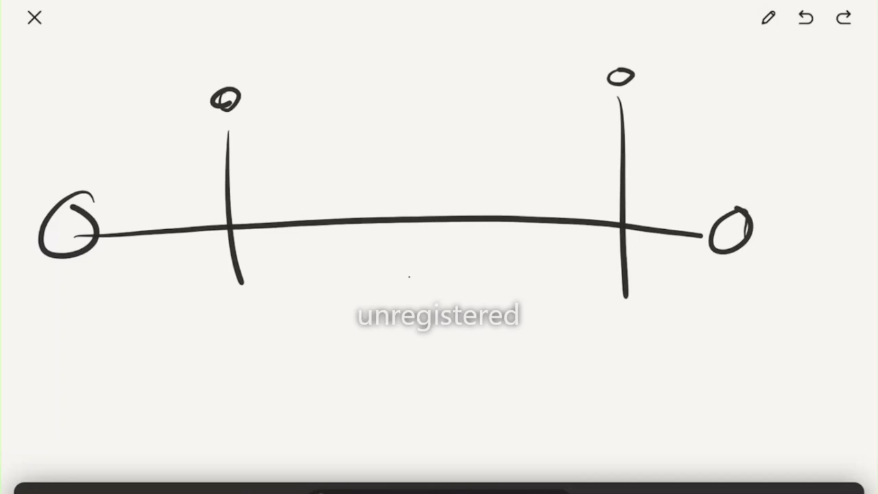
Step: Draw a wavy scribble above the timeline and undo it, leaving room for 'theme'
left_click_drag(103, 137, 473, 68)
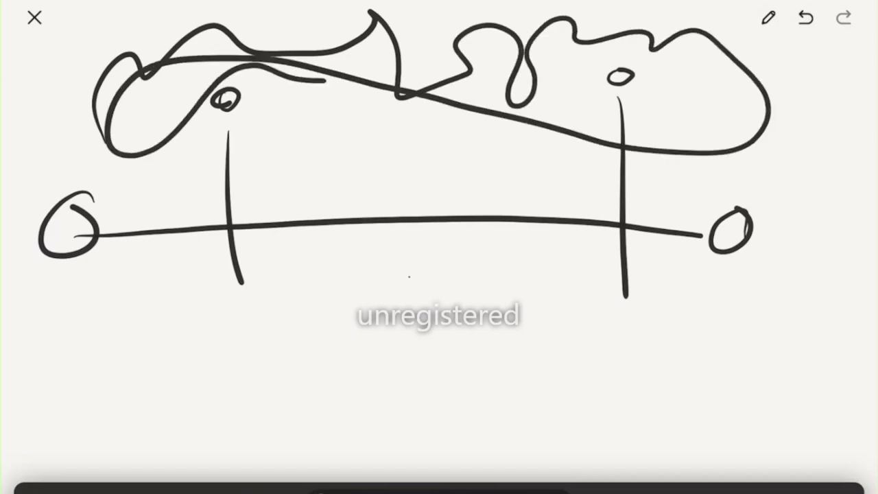
left_click(804, 19)
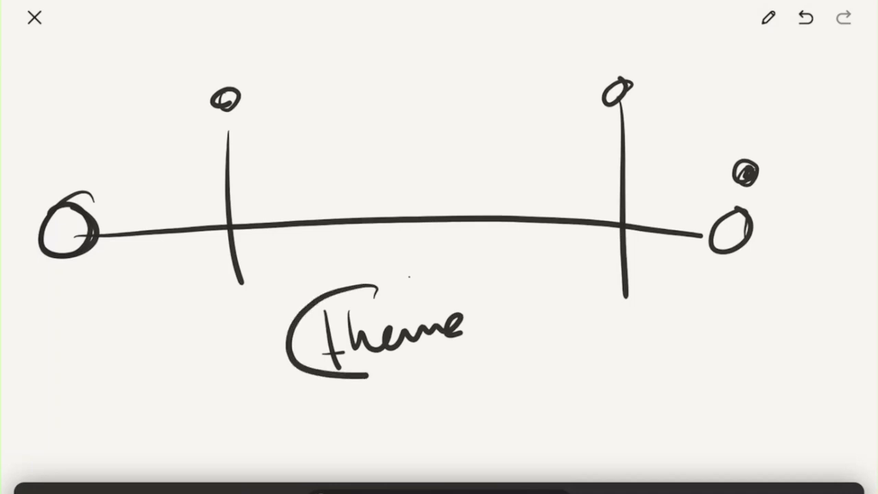
Step: Ring 'theme' with an oval, radiate lines from it, and sweep a curve above the left side
left_click_drag(384, 281, 514, 384)
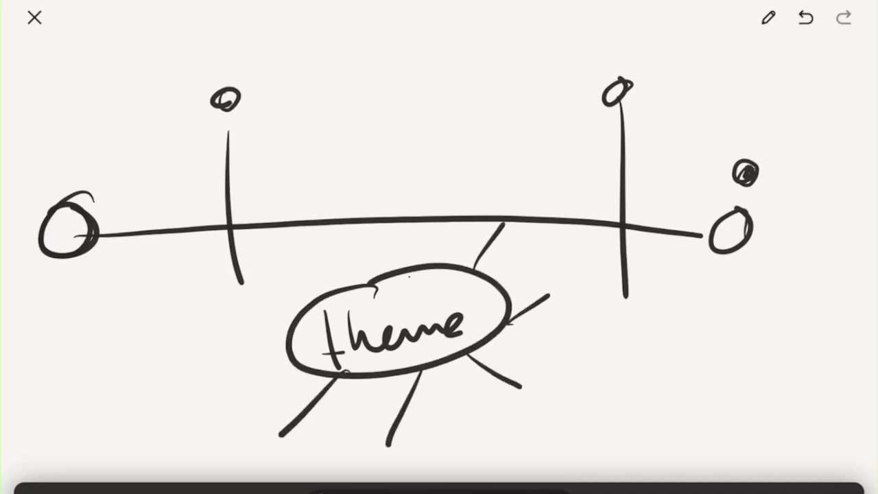
left_click_drag(103, 153, 456, 33)
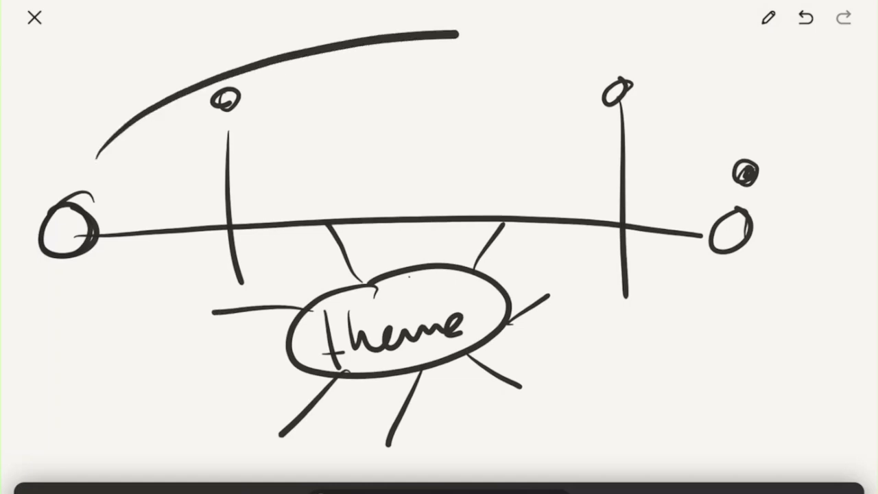